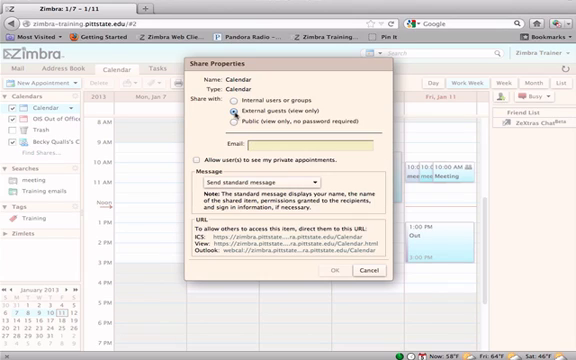
- Show the Calendar folder's context actions, including Share Calendar and Edit Properties
click(232, 122)
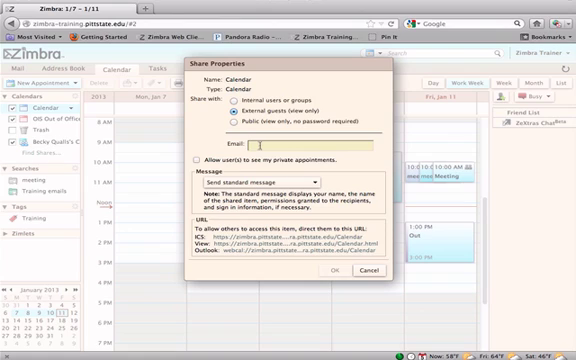
text(b)
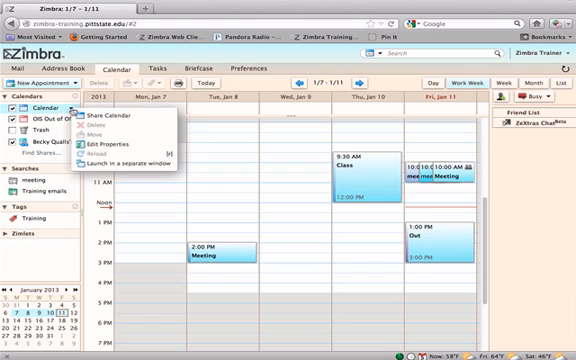
mouse_move(124, 152)
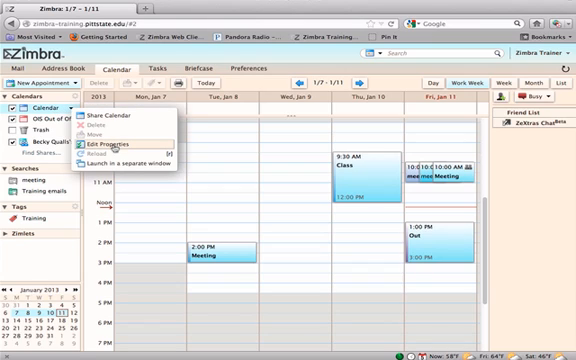